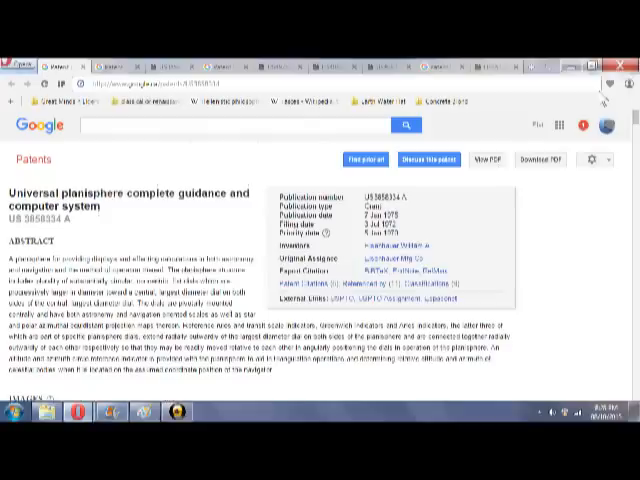
{"action": "mouse_move", "coordinate": [301, 179]}
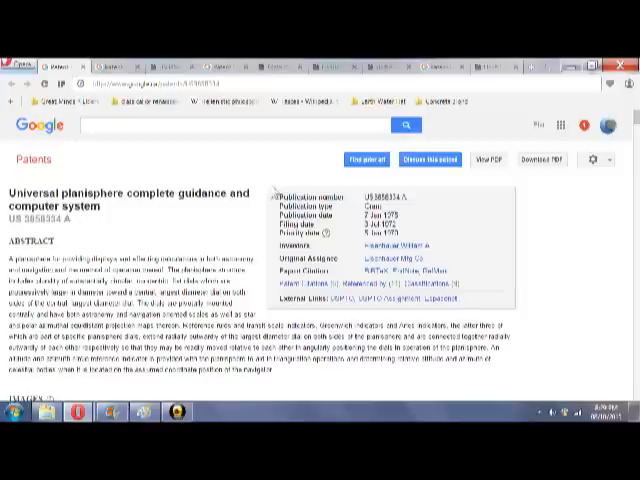
{"action": "mouse_move", "coordinate": [226, 172]}
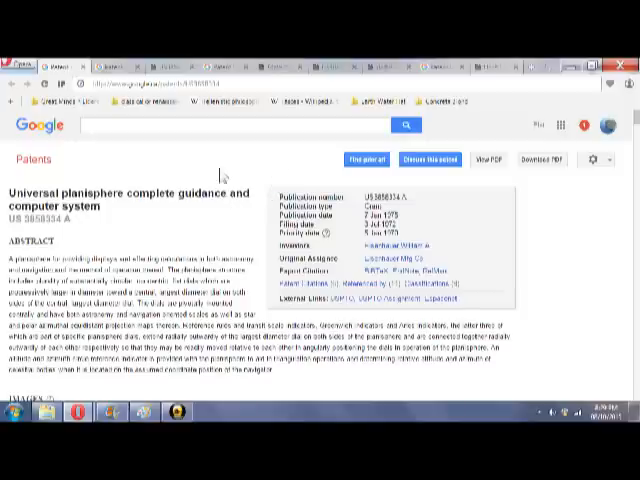
{"action": "mouse_move", "coordinate": [237, 170]}
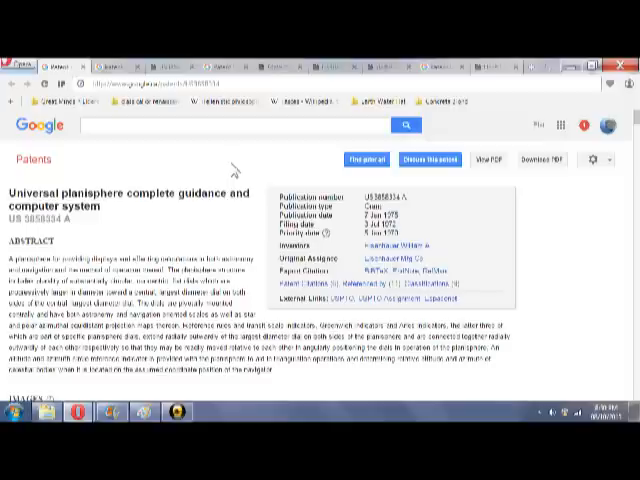
{"action": "mouse_move", "coordinate": [212, 217]}
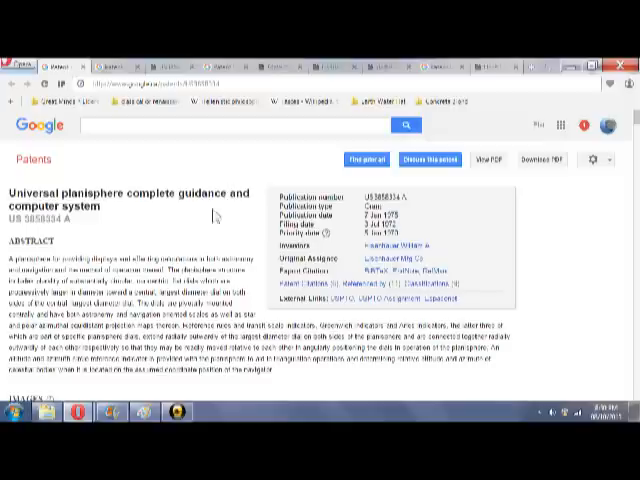
{"action": "mouse_move", "coordinate": [190, 230]}
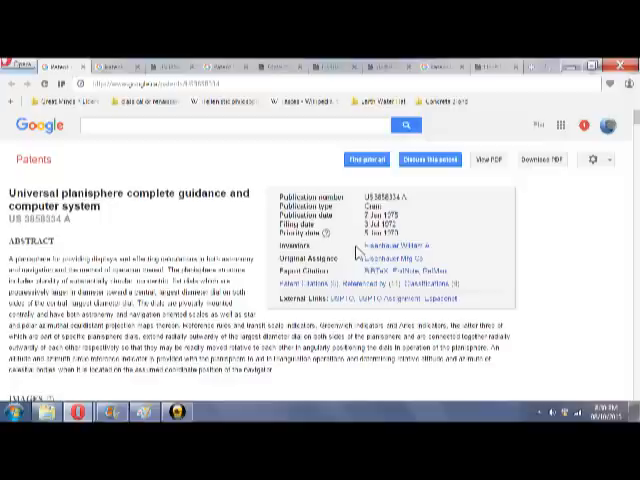
{"action": "mouse_move", "coordinate": [350, 263]}
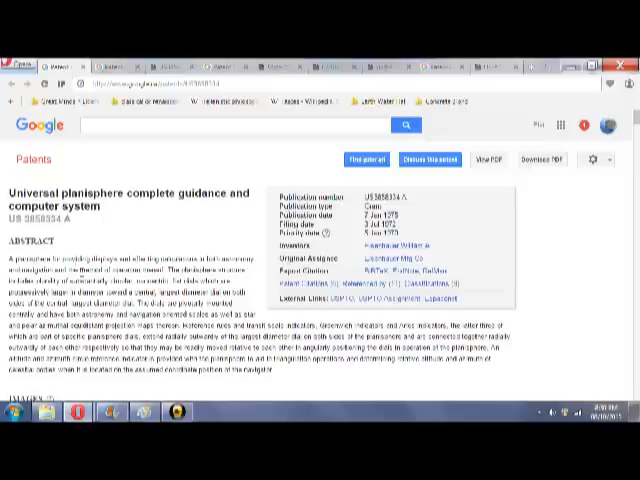
{"action": "mouse_move", "coordinate": [619, 149]}
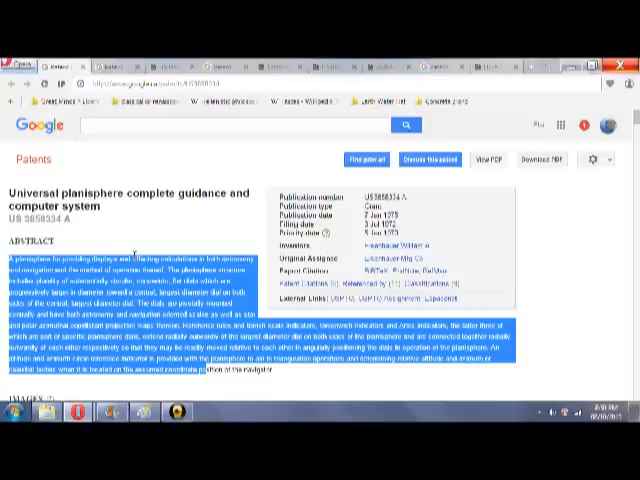
{"action": "mouse_move", "coordinate": [147, 233]}
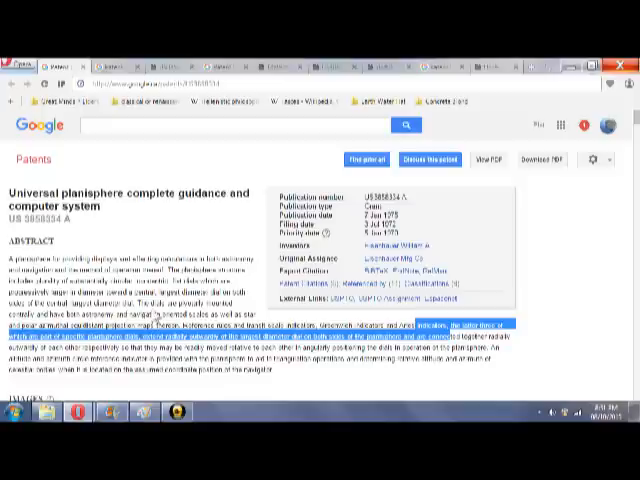
- Scroll the planisphere patent page down to its drawing thumbnails and description
{"action": "scroll", "scroll_direction": "down", "scroll_amount": 3}
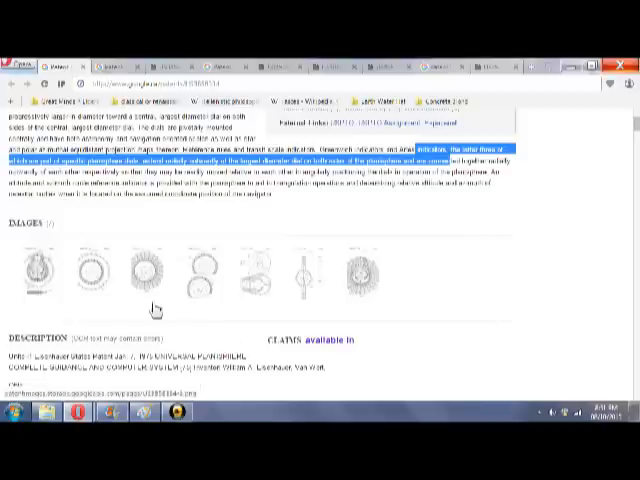
{"action": "mouse_move", "coordinate": [200, 283]}
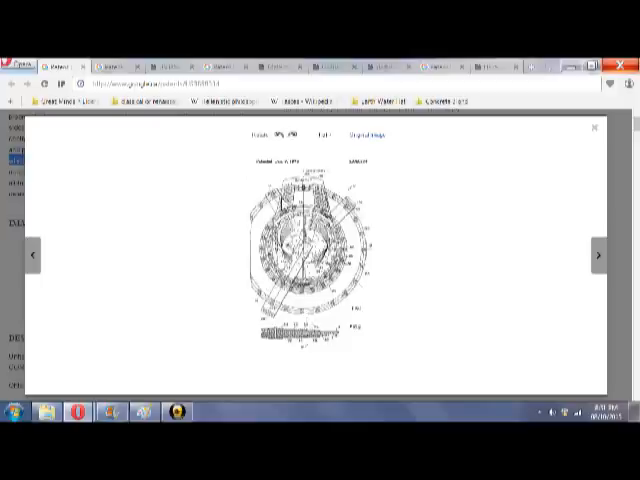
{"action": "mouse_move", "coordinate": [190, 327]}
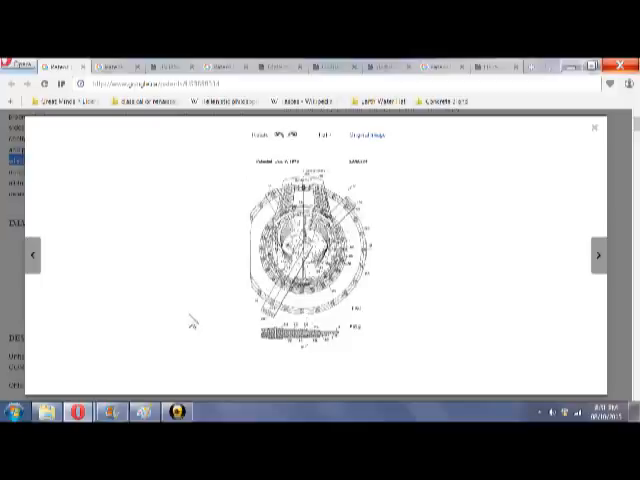
- Page through four more planisphere drawing sheets, then close the image viewer
{"action": "left_click", "coordinate": [597, 255]}
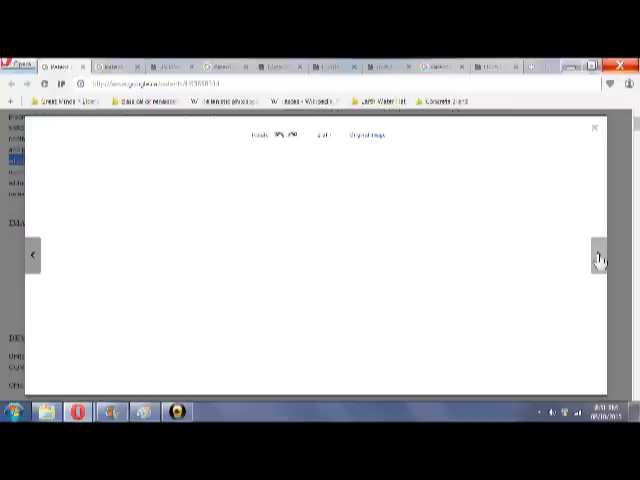
{"action": "left_click", "coordinate": [598, 258]}
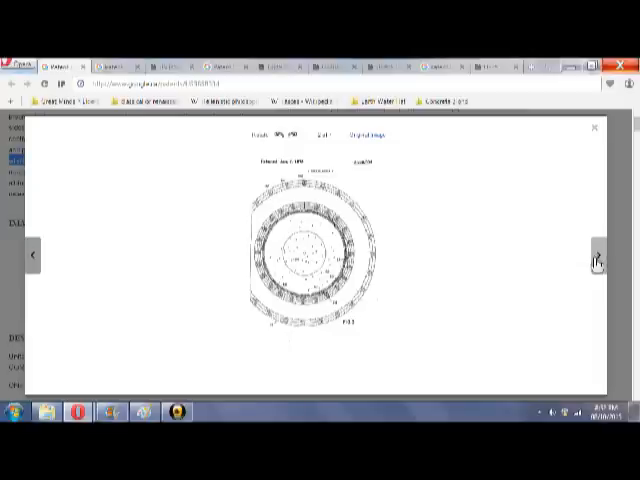
{"action": "left_click", "coordinate": [595, 254]}
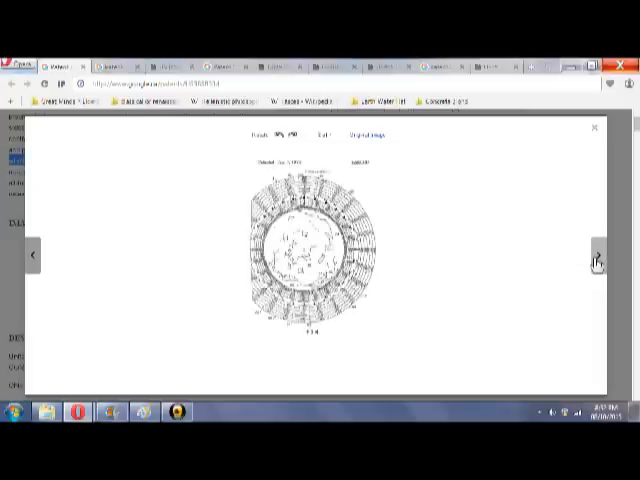
{"action": "left_click", "coordinate": [596, 258]}
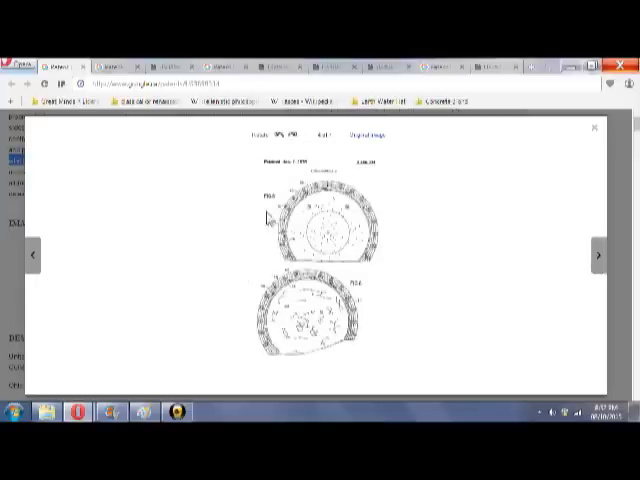
{"action": "left_click", "coordinate": [595, 128]}
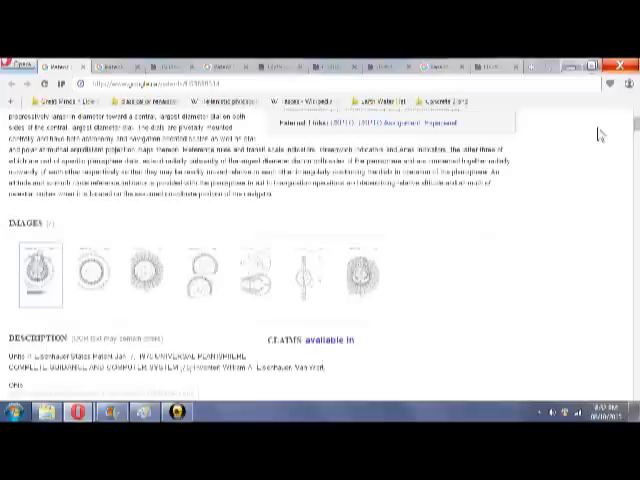
- Scroll down to the planisphere patent's Description section covering its computation modes
{"action": "scroll", "scroll_direction": "down", "scroll_amount": 3}
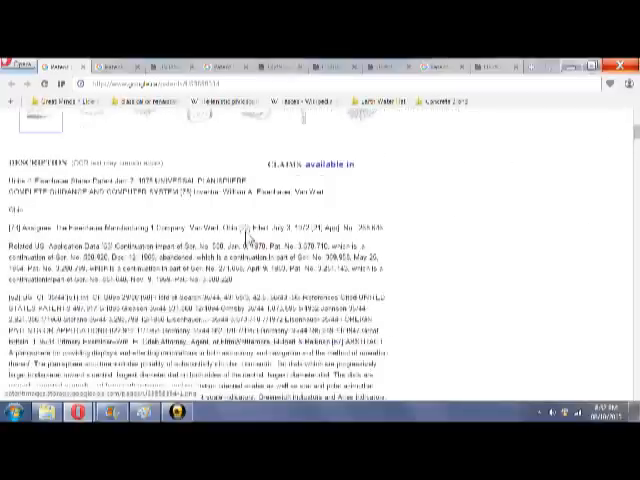
{"action": "scroll", "scroll_direction": "down", "scroll_amount": 3}
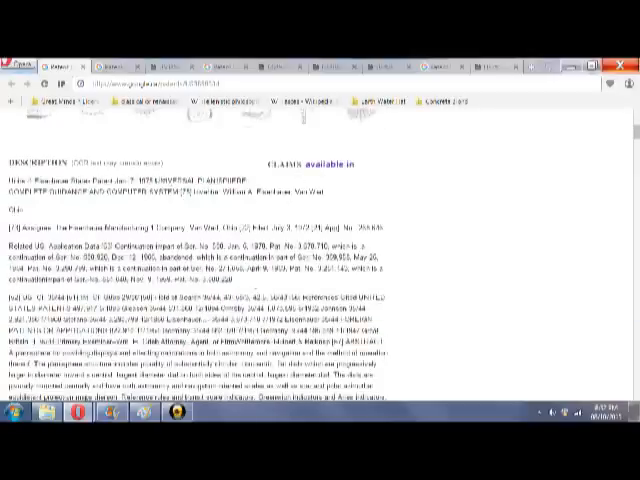
{"action": "scroll", "scroll_direction": "down", "scroll_amount": 3}
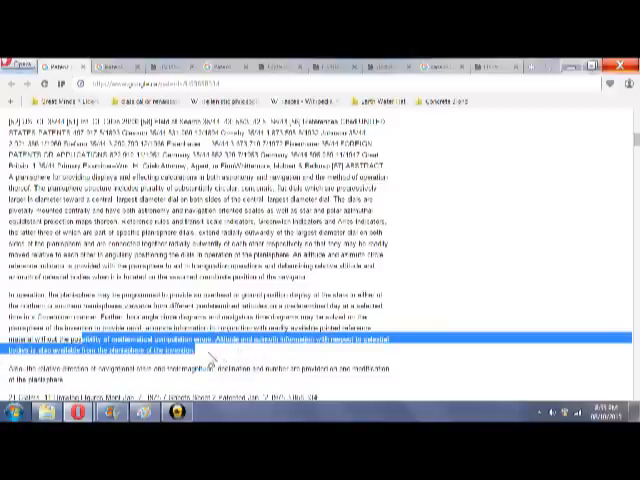
{"action": "scroll", "scroll_direction": "down", "scroll_amount": 3}
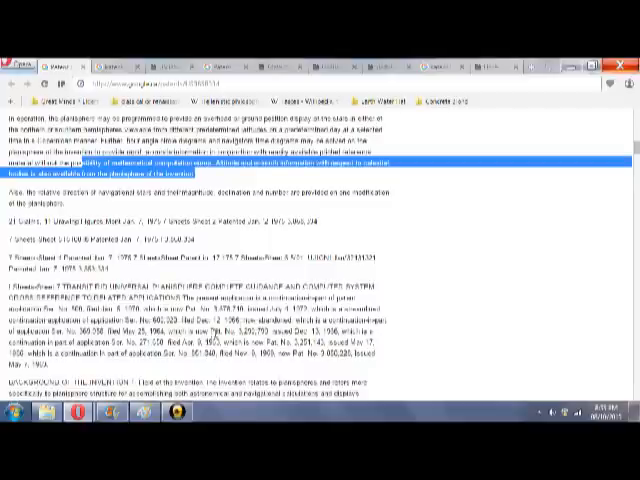
{"action": "scroll", "scroll_direction": "down", "scroll_amount": 3}
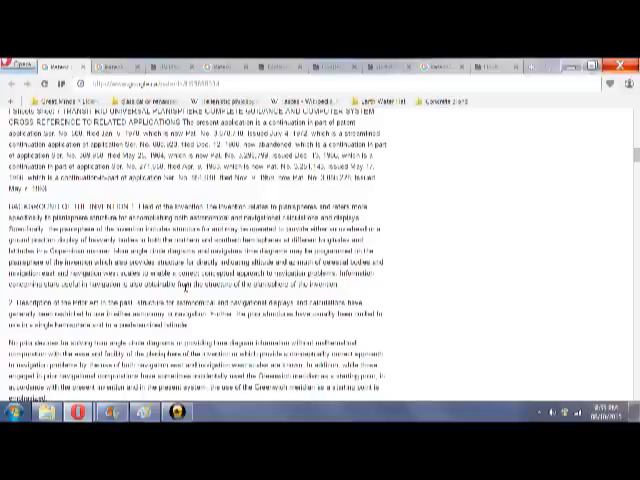
{"action": "scroll", "scroll_direction": "down", "scroll_amount": 3}
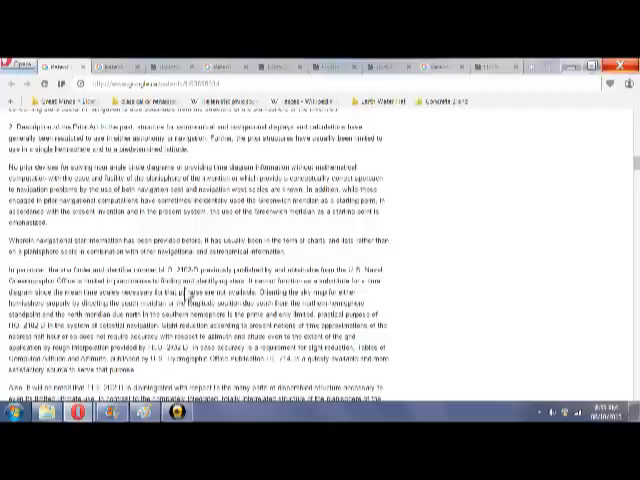
{"action": "scroll", "scroll_direction": "down", "scroll_amount": 3}
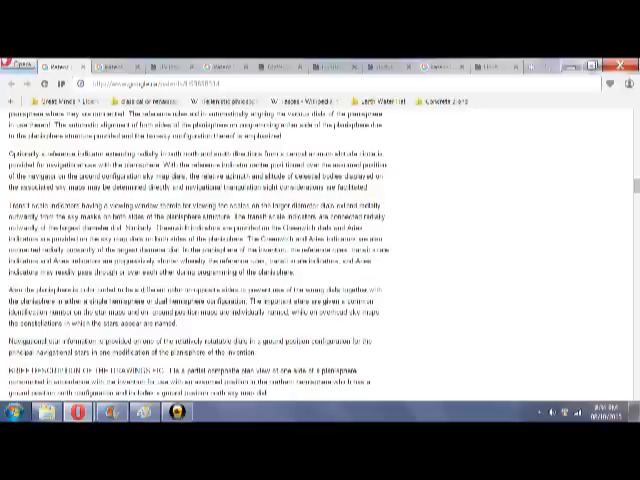
{"action": "scroll", "scroll_direction": "down", "scroll_amount": 3}
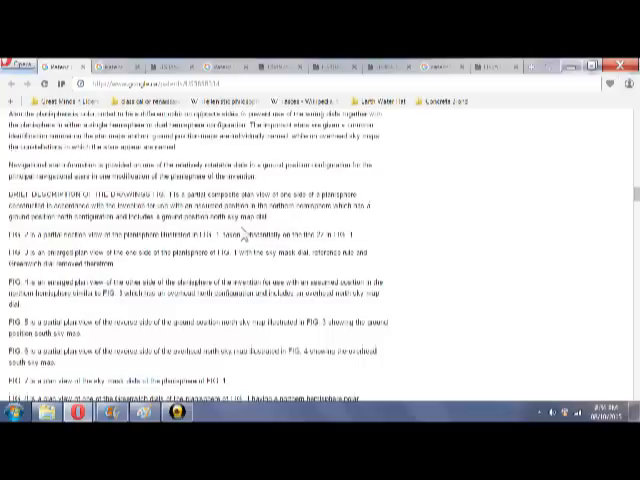
{"action": "scroll", "scroll_direction": "down", "scroll_amount": 3}
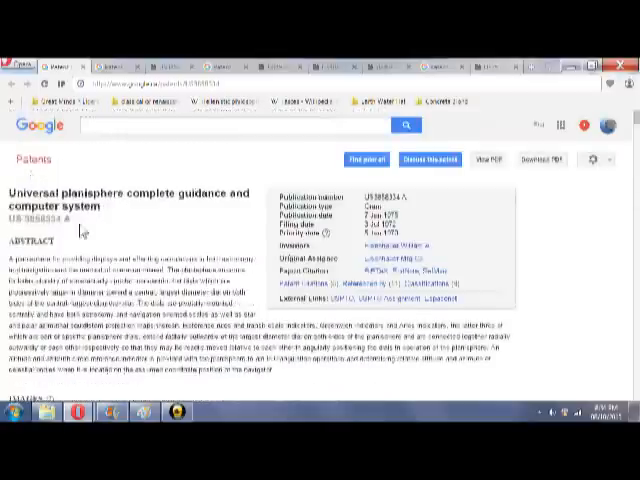
{"action": "scroll", "scroll_direction": "down", "scroll_amount": 3}
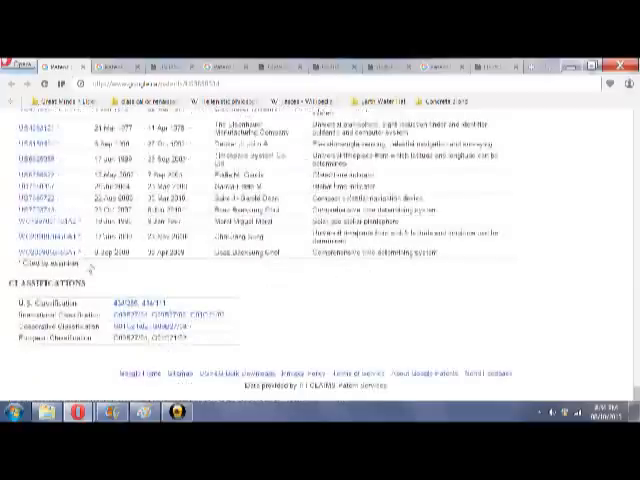
{"action": "scroll", "scroll_direction": "up", "scroll_amount": 3}
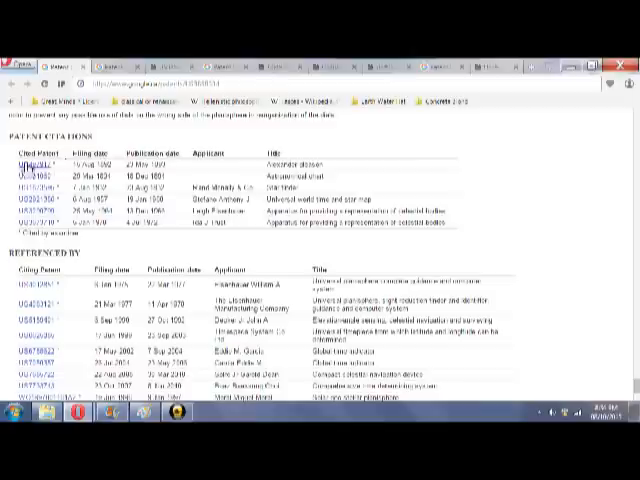
{"action": "mouse_move", "coordinate": [199, 182]}
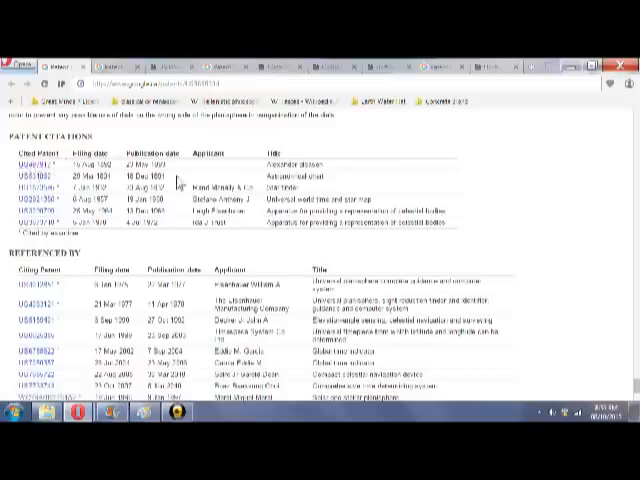
{"action": "mouse_move", "coordinate": [177, 182]}
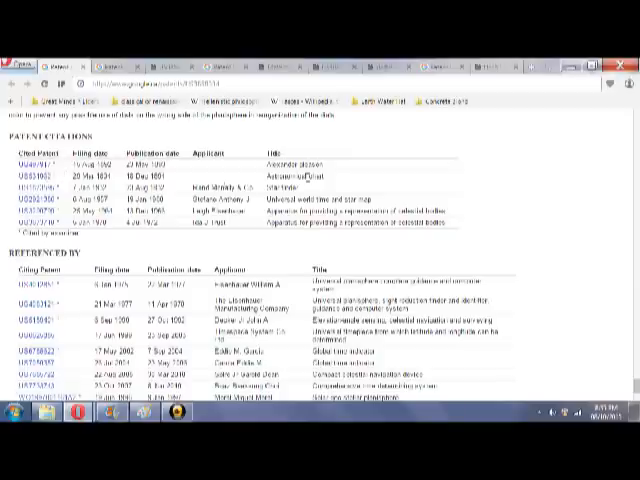
{"action": "double_click", "coordinate": [300, 164]}
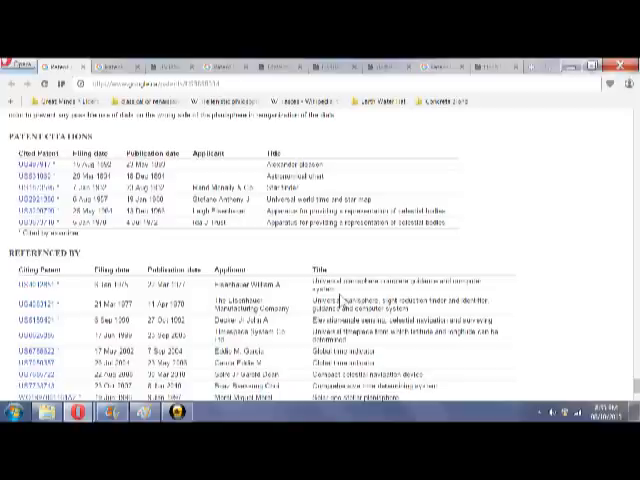
{"action": "mouse_move", "coordinate": [351, 269]}
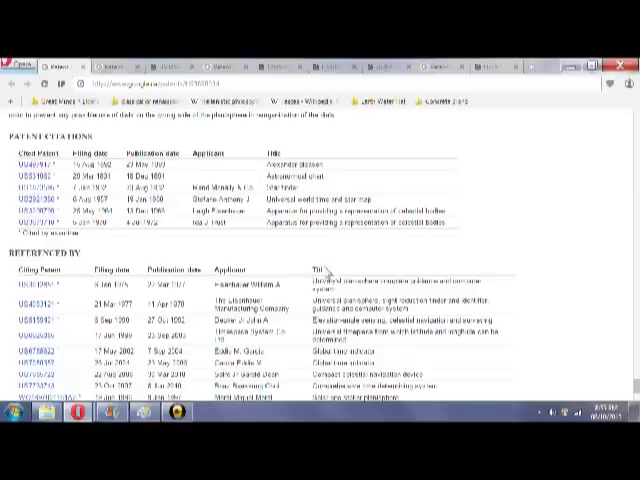
{"action": "mouse_move", "coordinate": [252, 203]}
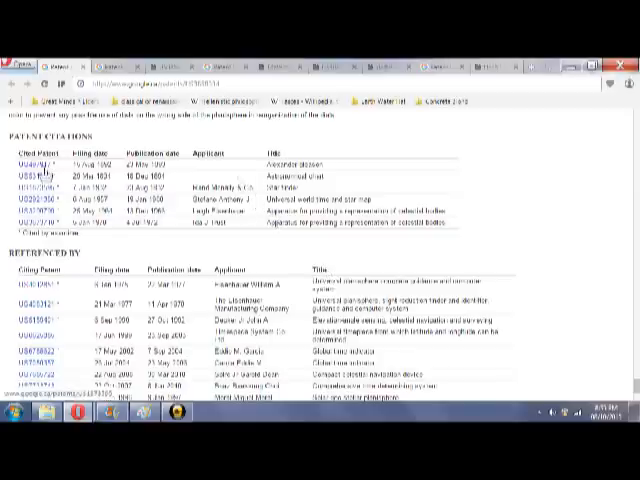
{"action": "scroll", "scroll_direction": "down", "scroll_amount": 3}
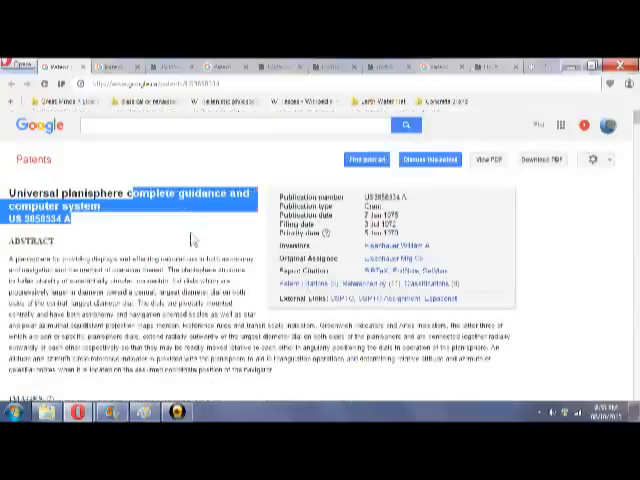
- Open the citing patent US 4083121 from Referenced By in a new tab
{"action": "scroll", "scroll_direction": "down", "scroll_amount": 3}
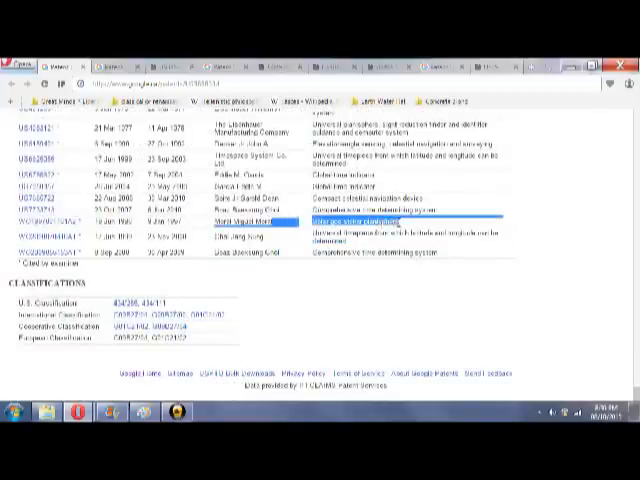
{"action": "right_click", "coordinate": [40, 218]}
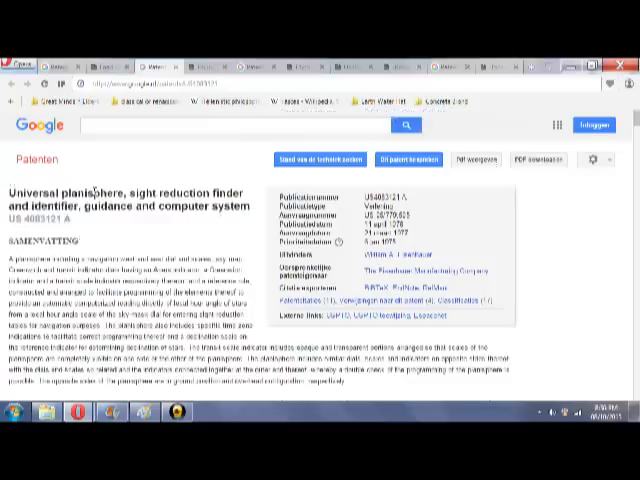
{"action": "scroll", "scroll_direction": "down", "scroll_amount": 3}
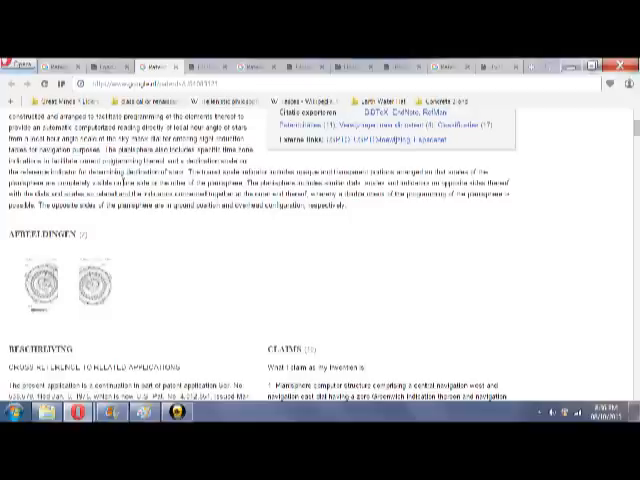
{"action": "scroll", "scroll_direction": "down", "scroll_amount": 3}
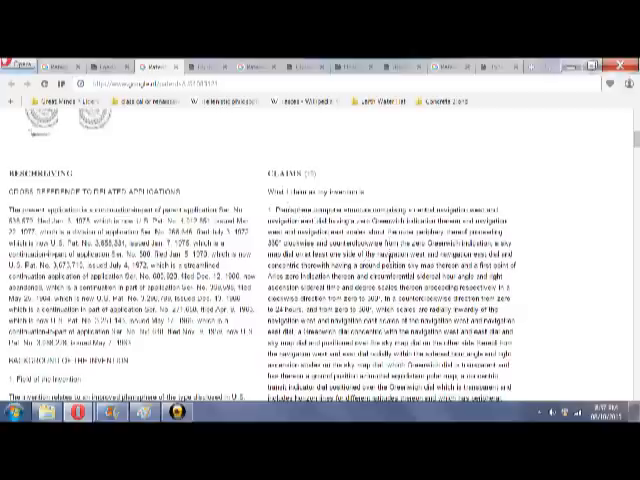
{"action": "scroll", "scroll_direction": "down", "scroll_amount": 3}
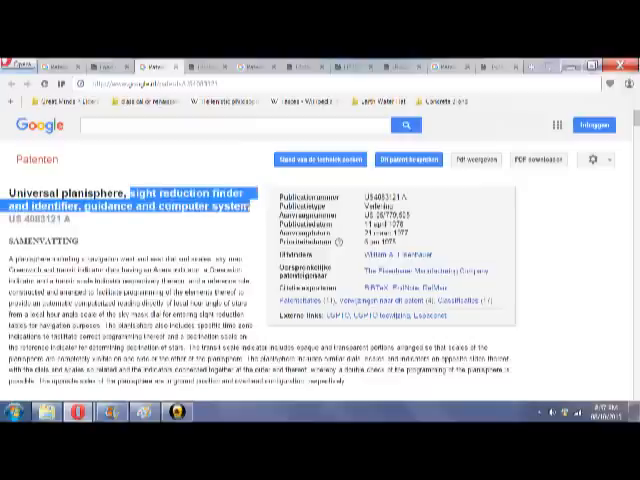
{"action": "mouse_move", "coordinate": [229, 233]}
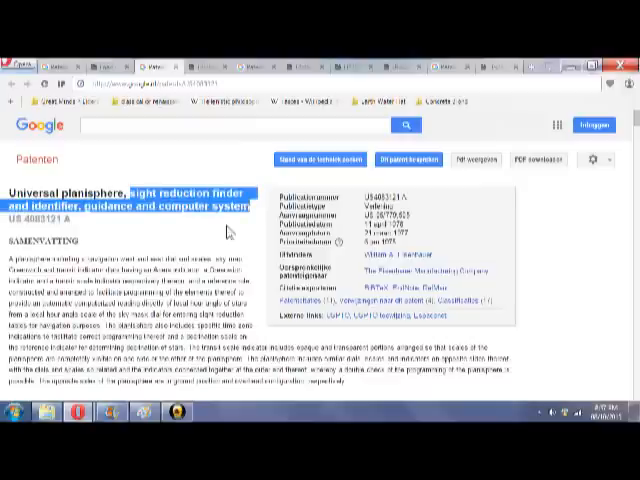
{"action": "mouse_move", "coordinate": [83, 221]}
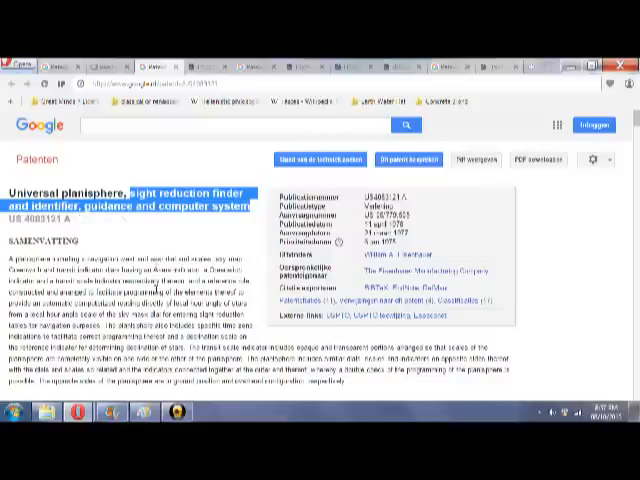
- Read down through the description and claims to the Patent Citations table
{"action": "scroll", "scroll_direction": "down", "scroll_amount": 3}
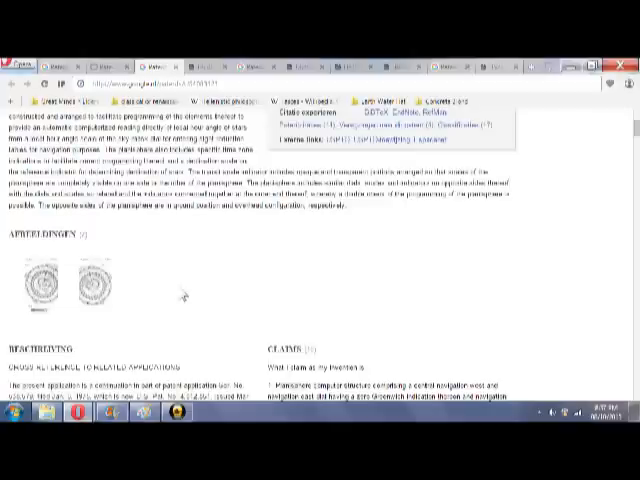
{"action": "scroll", "scroll_direction": "down", "scroll_amount": 3}
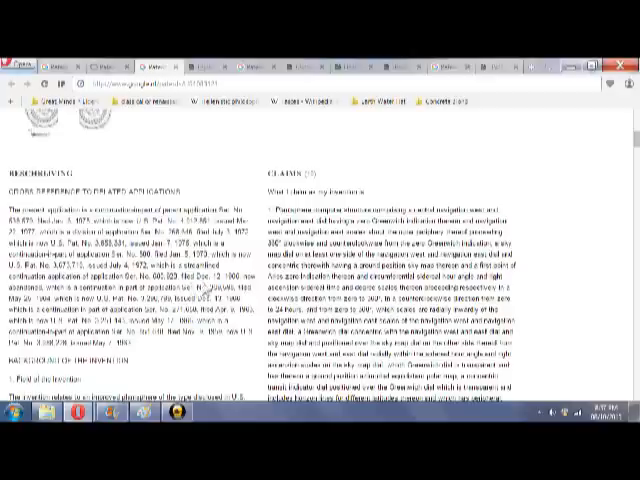
{"action": "scroll", "scroll_direction": "down", "scroll_amount": 3}
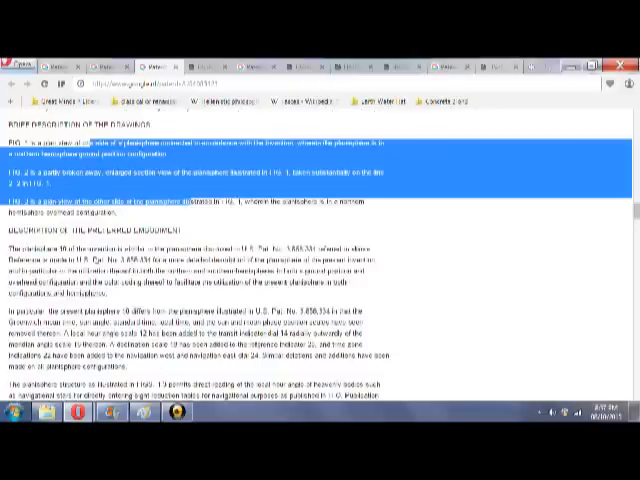
{"action": "scroll", "scroll_direction": "down", "scroll_amount": 3}
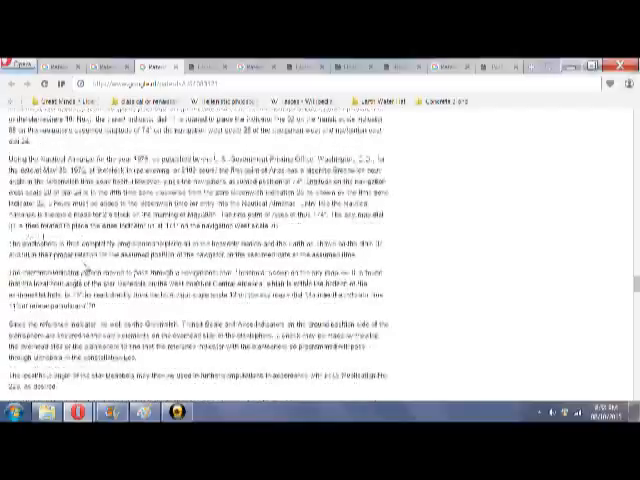
{"action": "scroll", "scroll_direction": "down", "scroll_amount": 3}
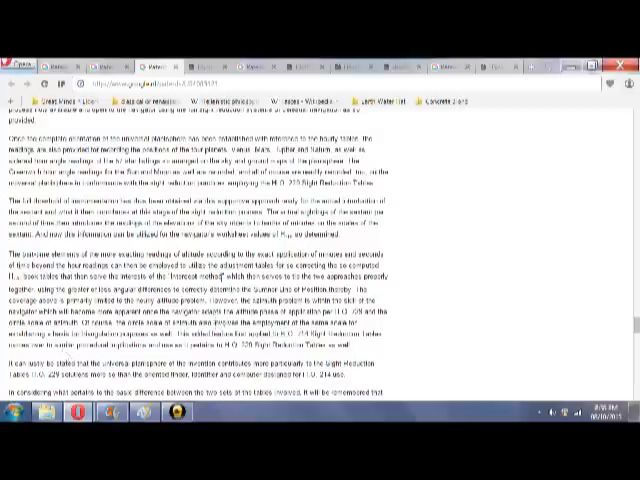
{"action": "scroll", "scroll_direction": "down", "scroll_amount": 3}
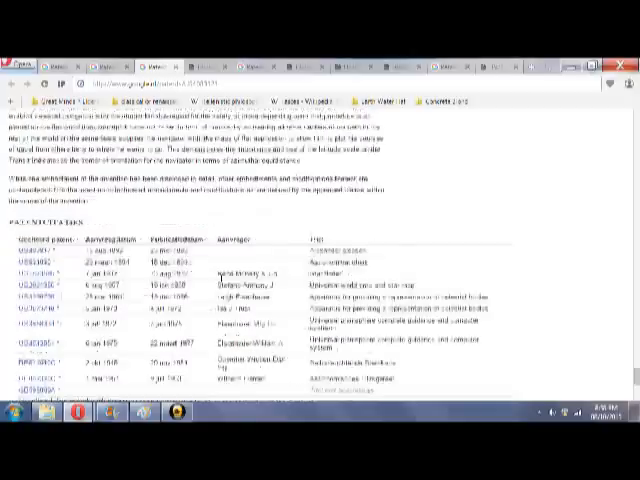
{"action": "scroll", "scroll_direction": "down", "scroll_amount": 3}
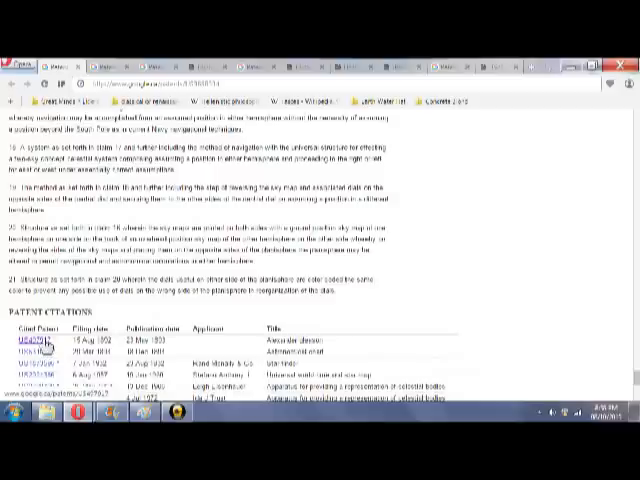
- Open cited patent US497917 by Alexander Gleason and view its map drawing
{"action": "double_click", "coordinate": [45, 315]}
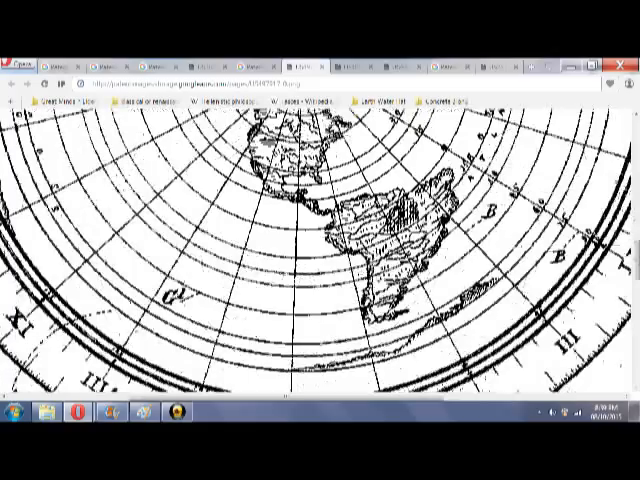
{"action": "scroll", "scroll_direction": "down", "scroll_amount": 3}
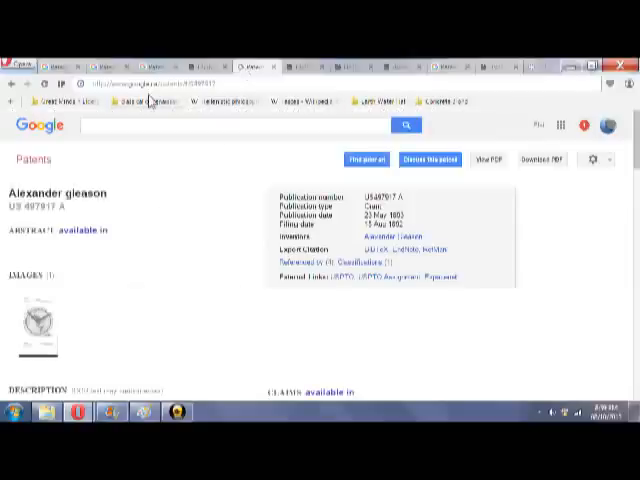
- Show US 2533535 A 'Educational apparatus' by Andre Lefeier with its drawings
{"action": "scroll", "scroll_direction": "down", "scroll_amount": 3}
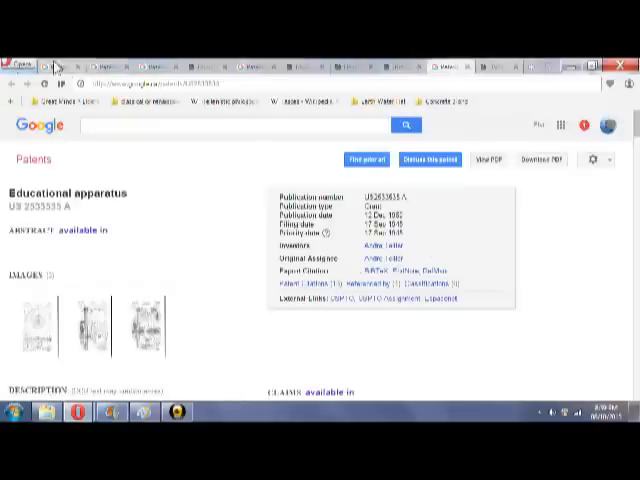
- Scroll through US 3858334's Patent Citations, Referenced By and claims, then back up
{"action": "scroll", "scroll_direction": "down", "scroll_amount": 3}
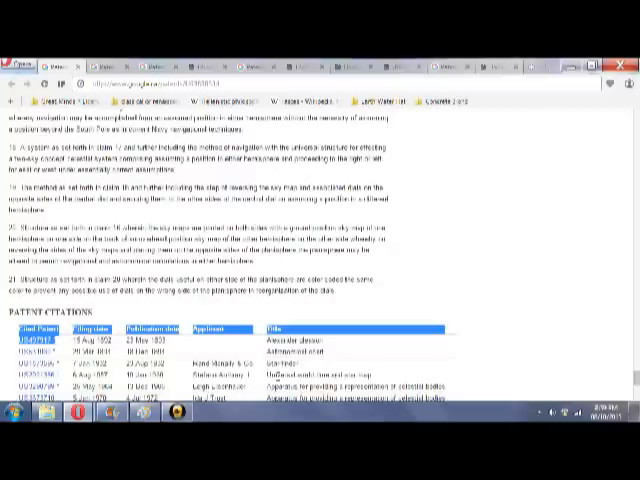
{"action": "scroll", "scroll_direction": "down", "scroll_amount": 3}
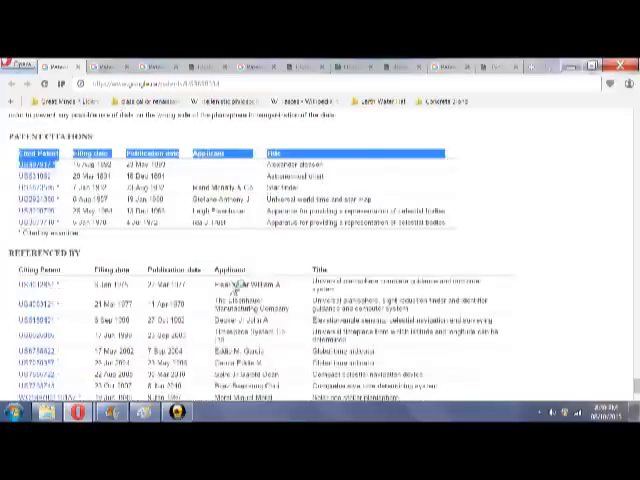
{"action": "scroll", "scroll_direction": "down", "scroll_amount": 3}
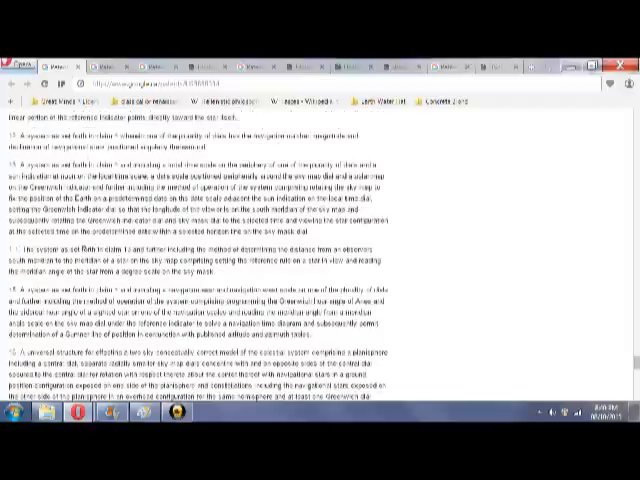
{"action": "scroll", "scroll_direction": "down", "scroll_amount": 3}
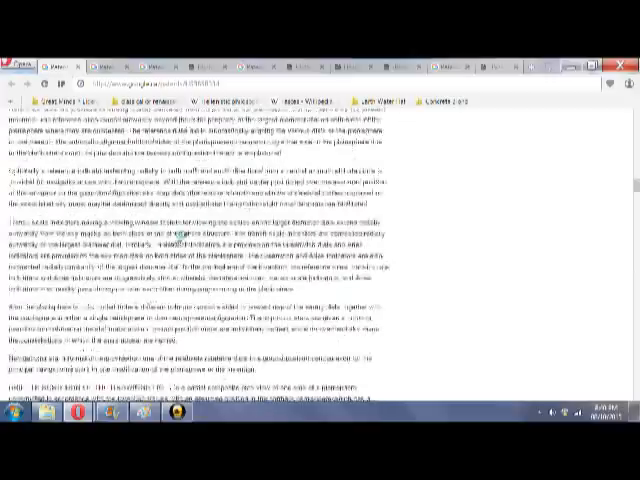
{"action": "scroll", "scroll_direction": "up", "scroll_amount": 3}
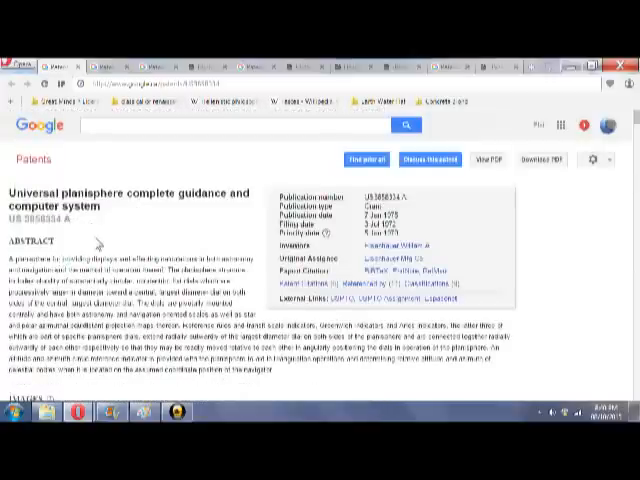
- Scroll to Images and open the planisphere patent's first drawing sheet full-size
{"action": "scroll", "scroll_direction": "down", "scroll_amount": 3}
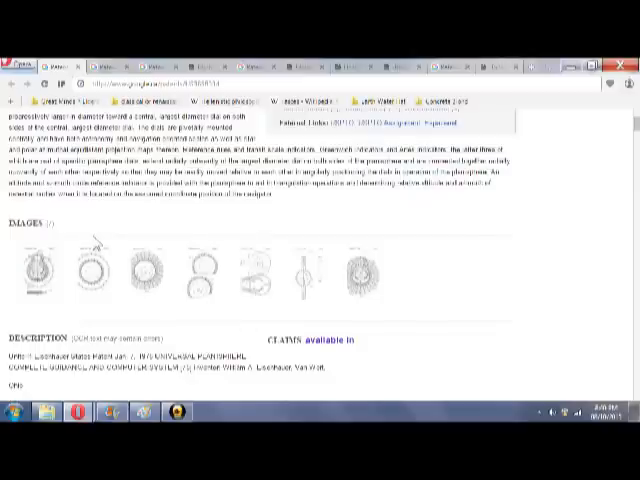
{"action": "mouse_move", "coordinate": [95, 232]}
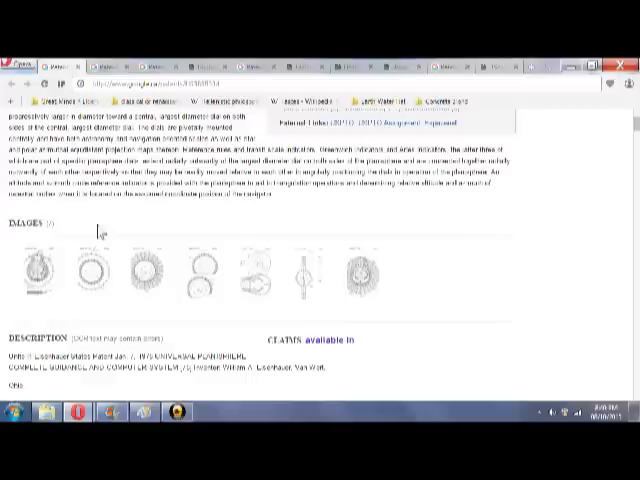
{"action": "mouse_move", "coordinate": [205, 237]}
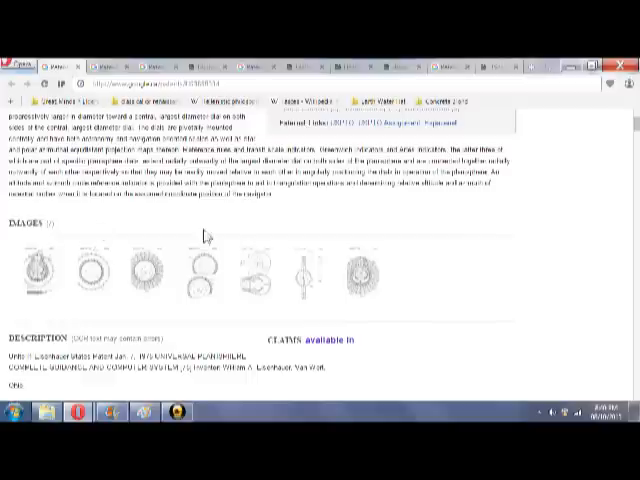
{"action": "left_click", "coordinate": [197, 267]}
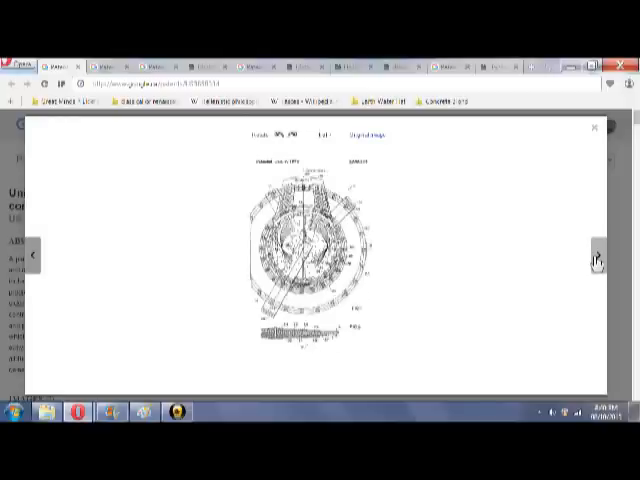
- Page through three more planisphere drawing sheets in the image viewer
{"action": "left_click", "coordinate": [597, 256]}
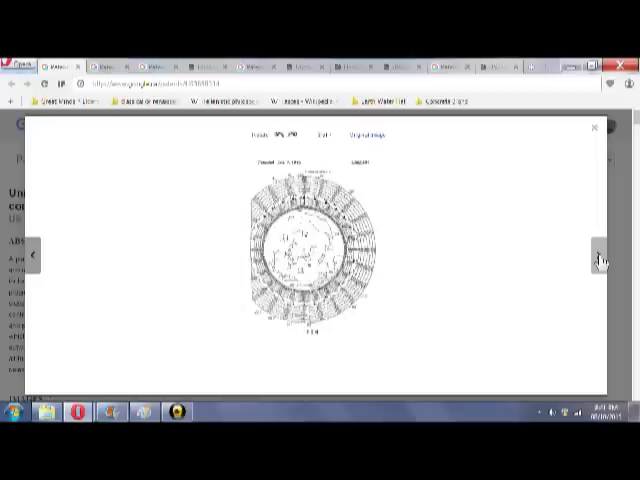
{"action": "left_click", "coordinate": [598, 260]}
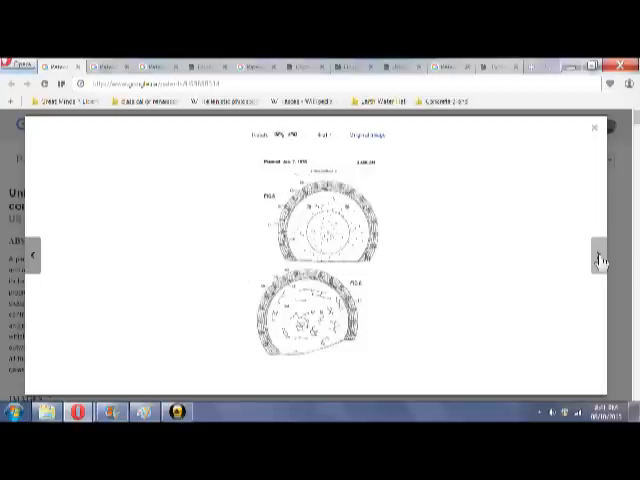
{"action": "left_click", "coordinate": [600, 261]}
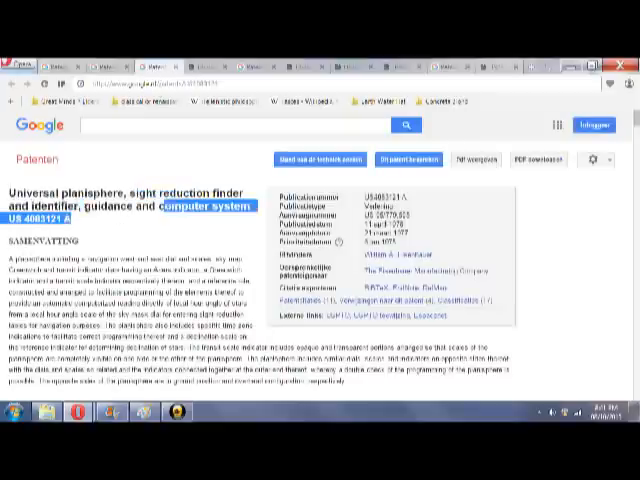
- Scroll the US 4083121 page down to its two drawing thumbnails
{"action": "scroll", "scroll_direction": "down", "scroll_amount": 3}
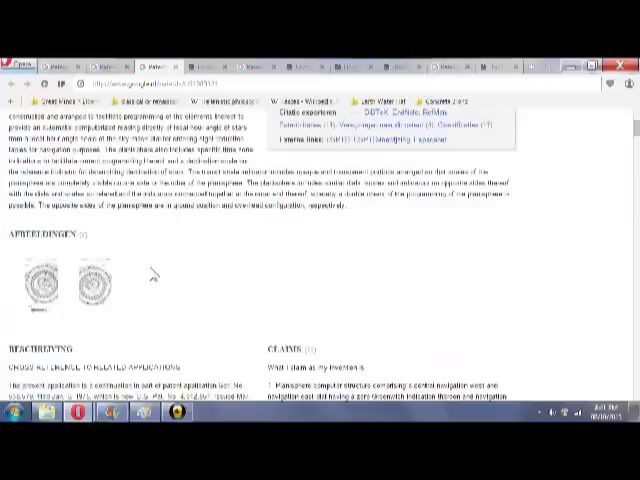
{"action": "mouse_move", "coordinate": [167, 241]}
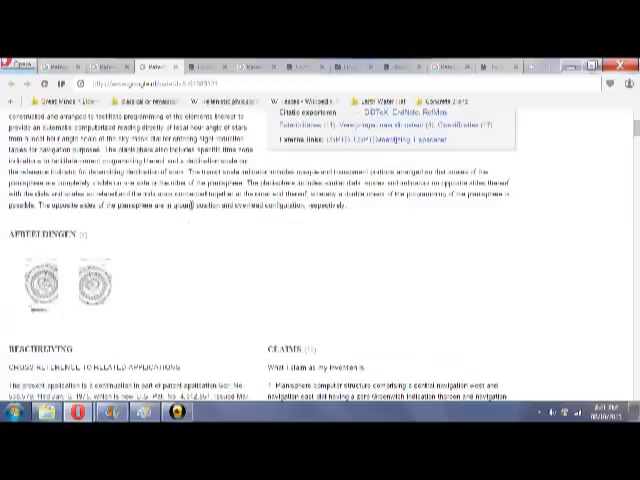
{"action": "mouse_move", "coordinate": [305, 245]}
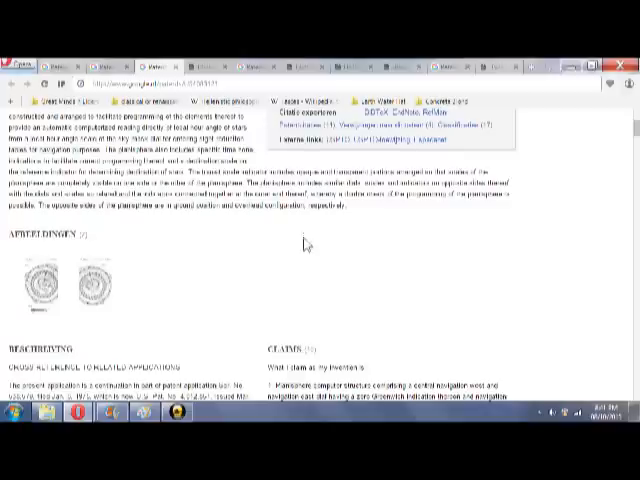